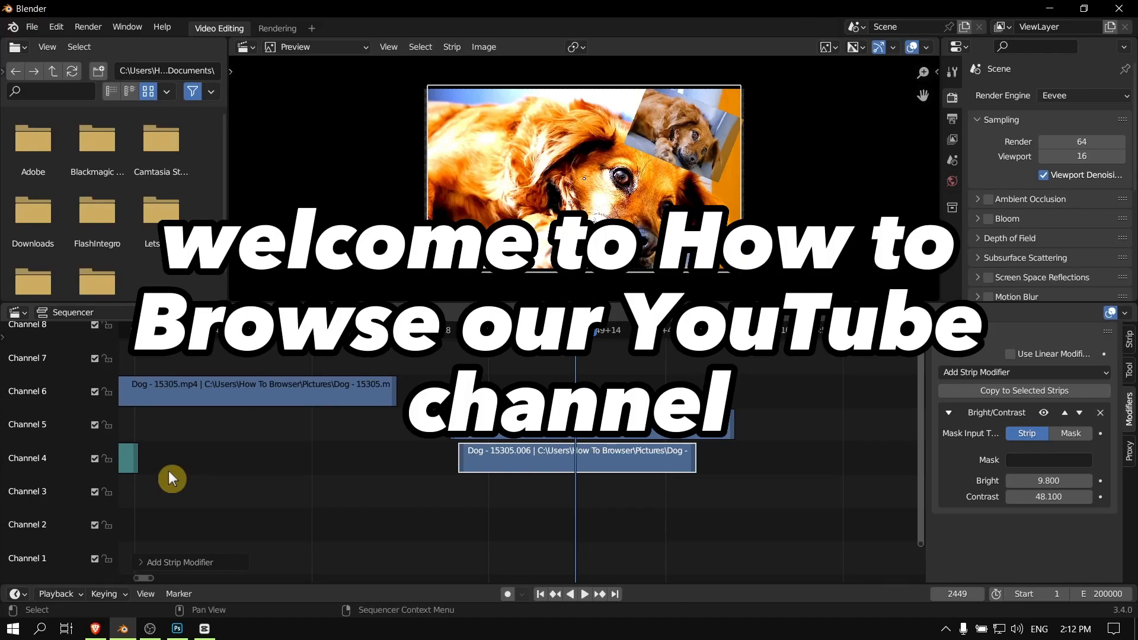
pyautogui.moveTo(177, 467)
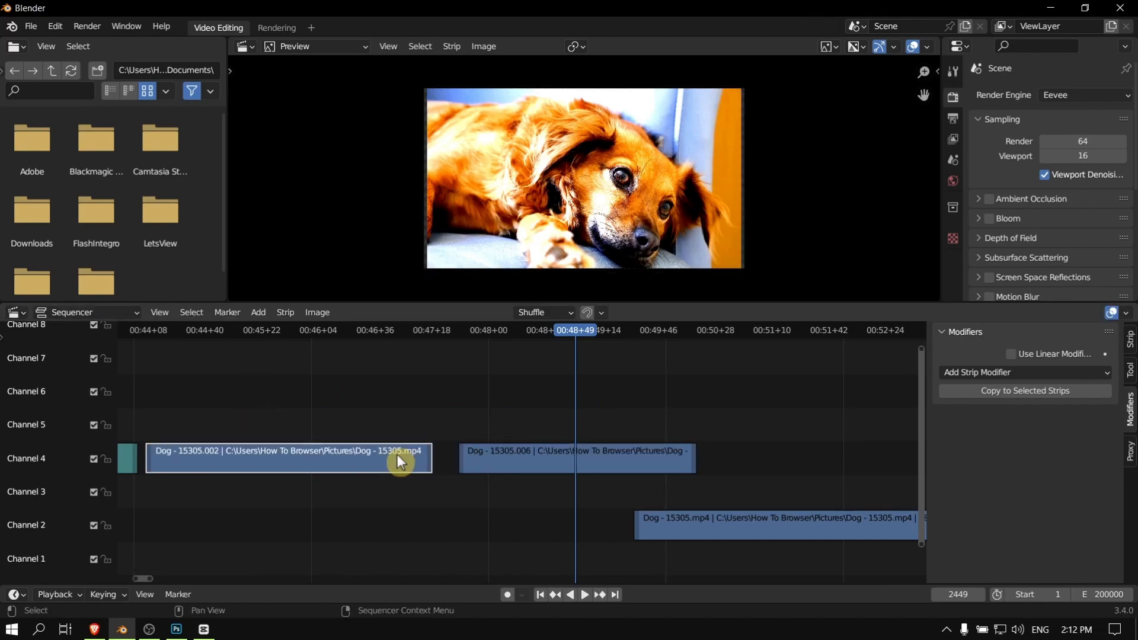
pyautogui.moveTo(493, 428)
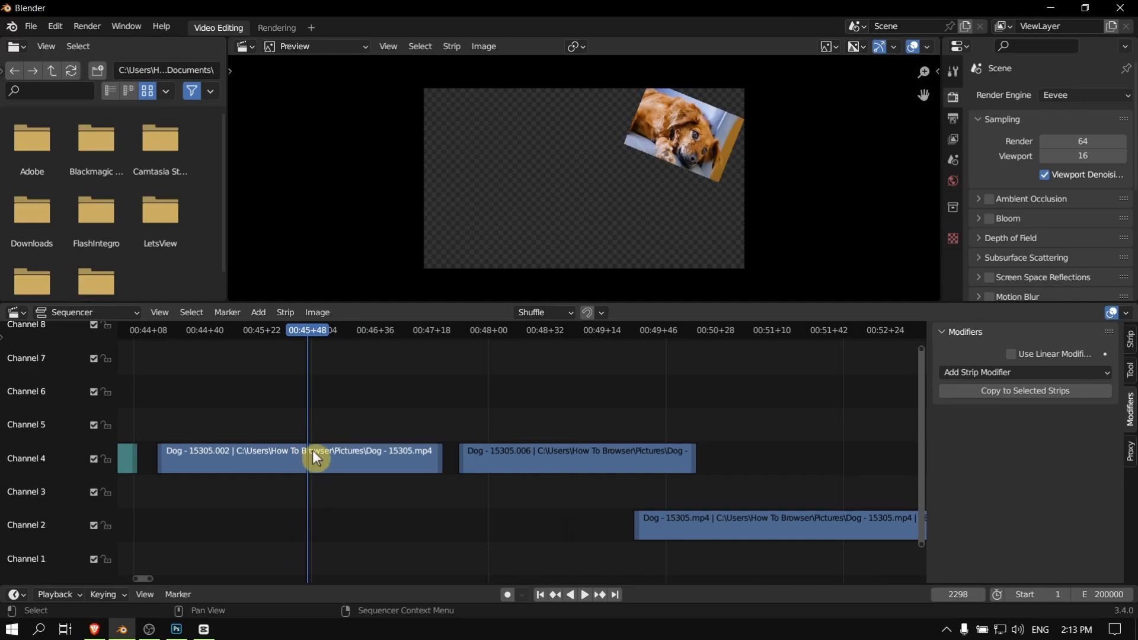
# Step: Split the Dog 15305.002 strip at the playhead via the Sequencer context menu
pyautogui.rightClick(313, 457)
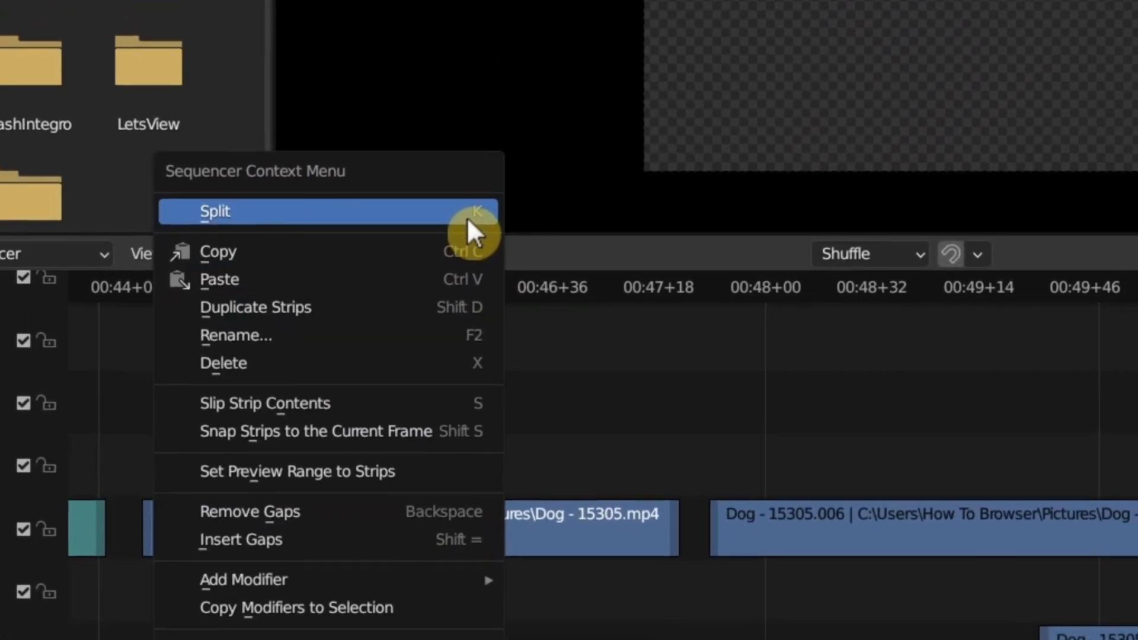
pyautogui.click(214, 211)
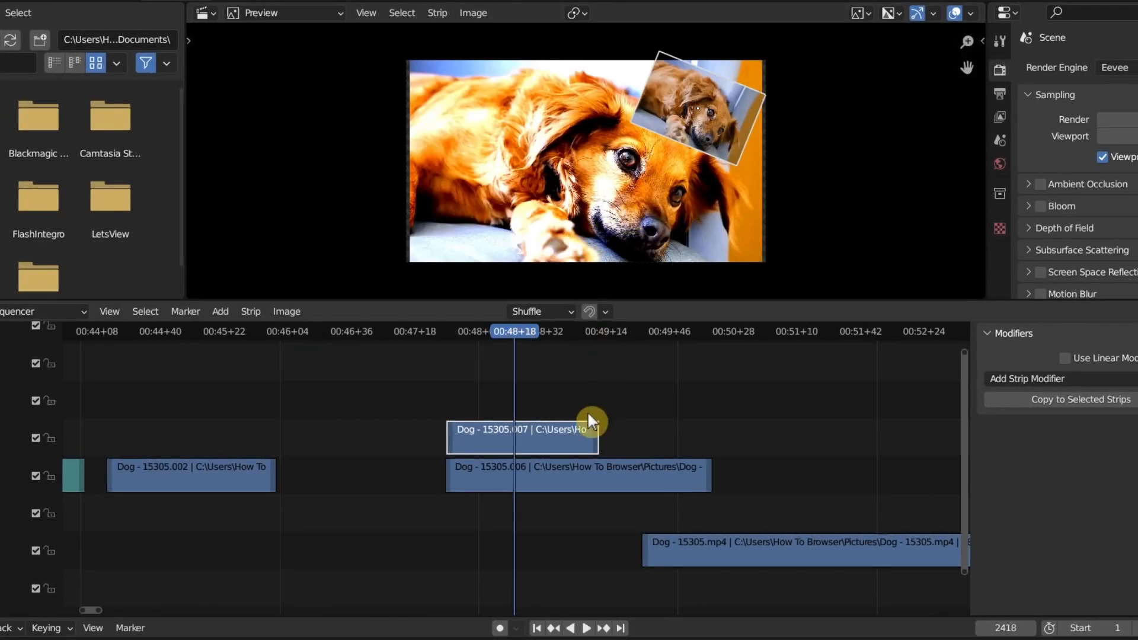
pyautogui.moveTo(533, 471)
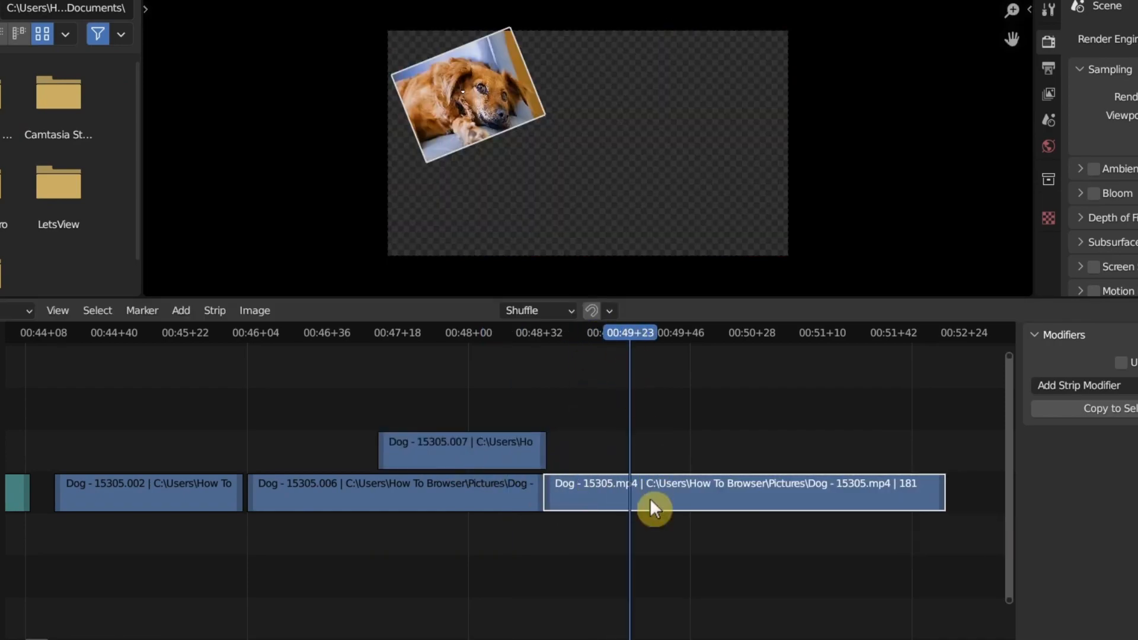
pyautogui.moveTo(646, 502)
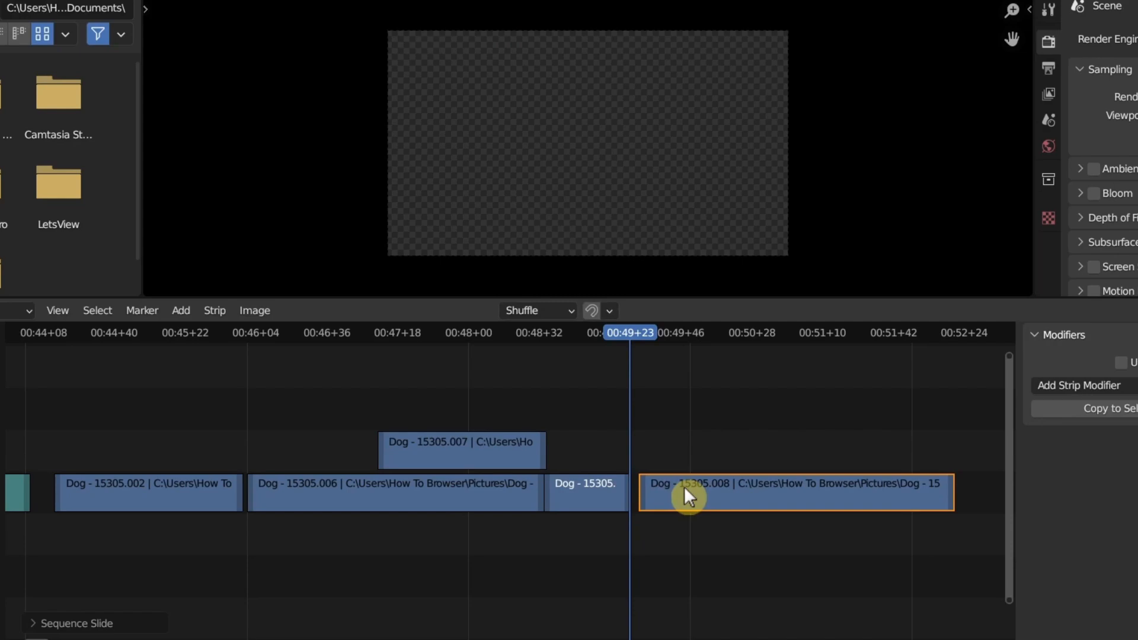
# Step: Paste the copied dog strip onto channel 4 from the cut piece's context menu
pyautogui.rightClick(687, 497)
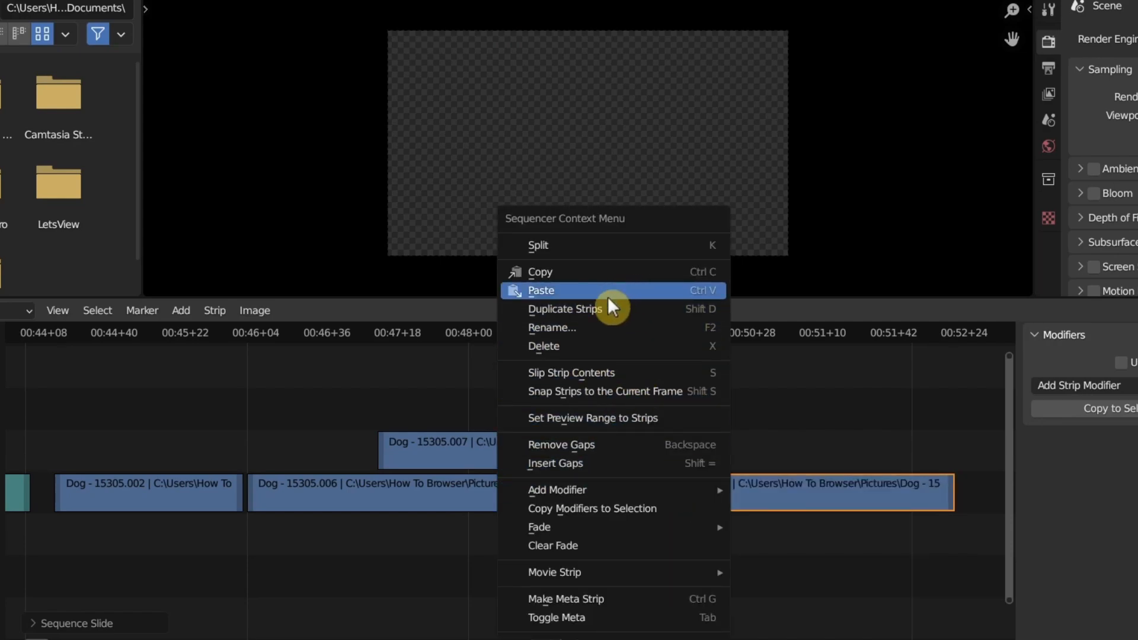
pyautogui.click(541, 291)
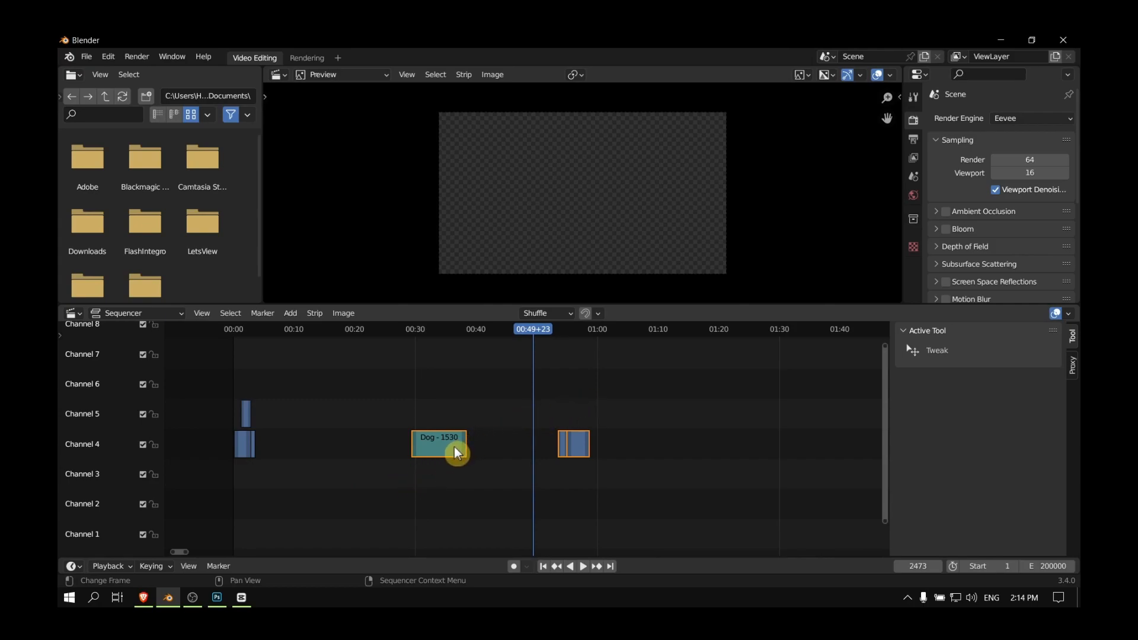
# Step: Delete the unwanted strips and select the remaining overlay dog piece on channel 5
pyautogui.rightClick(456, 451)
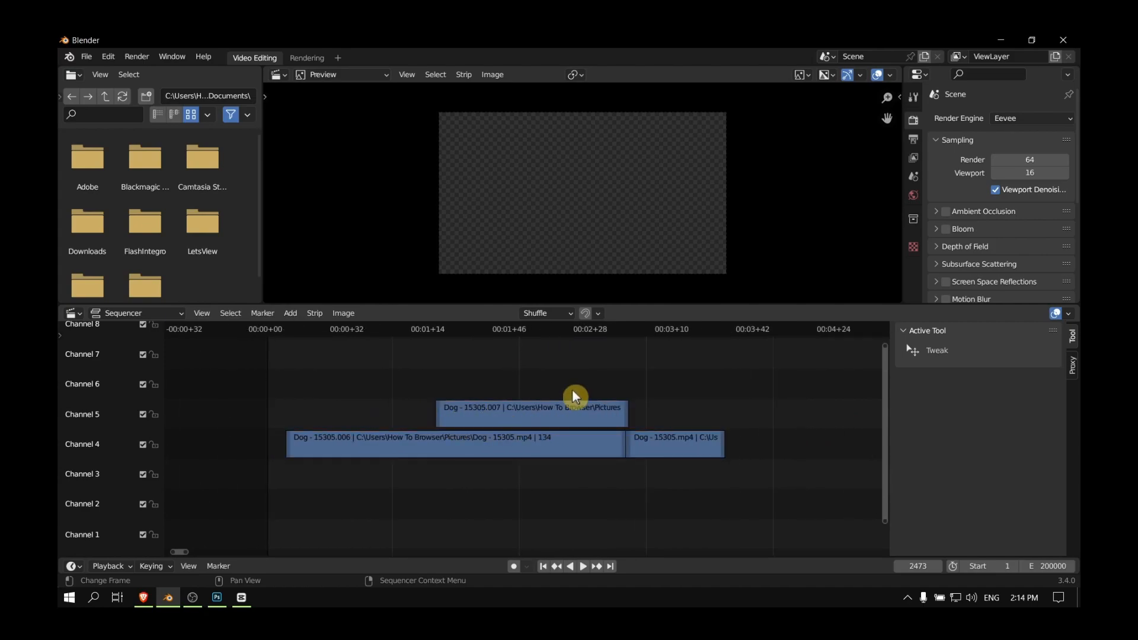
pyautogui.click(532, 407)
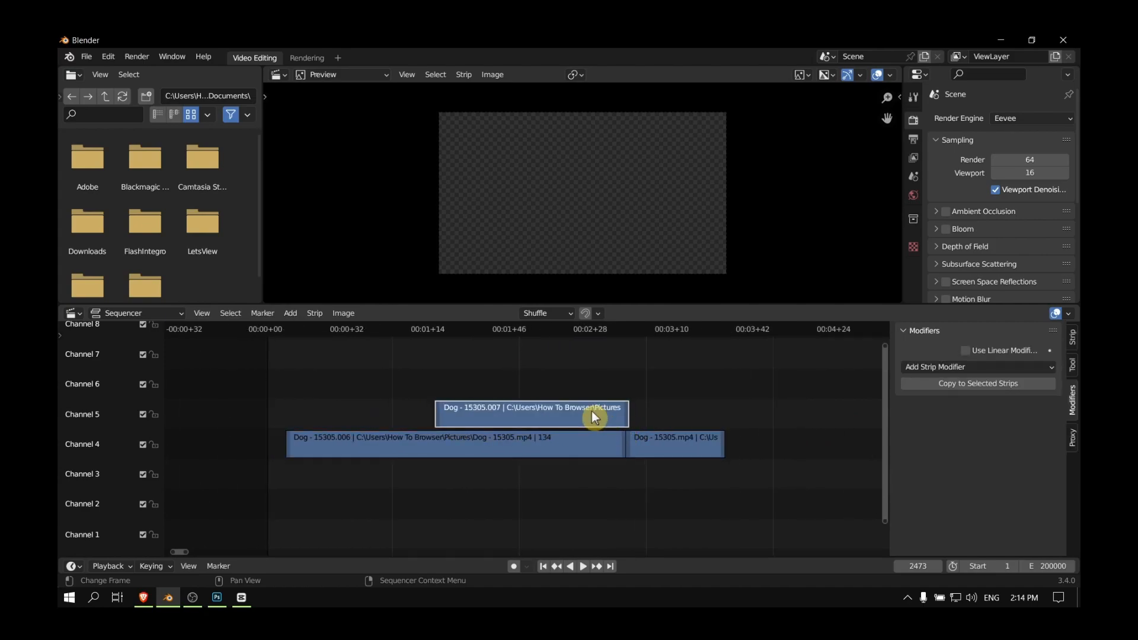